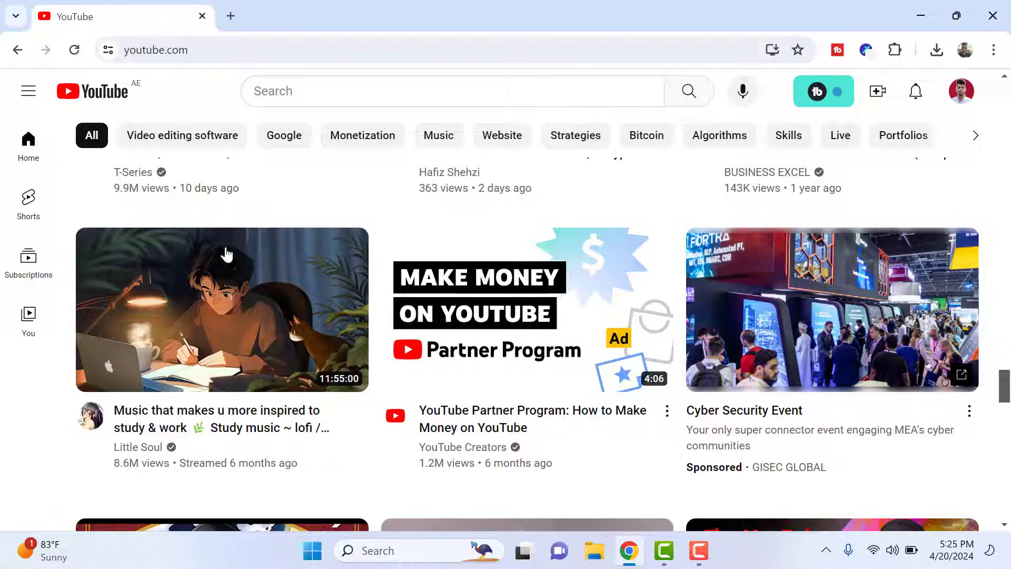
Step: Copy the YouTube Partner Program video's share link via its Share option and close the dialog
scroll(down, 3)
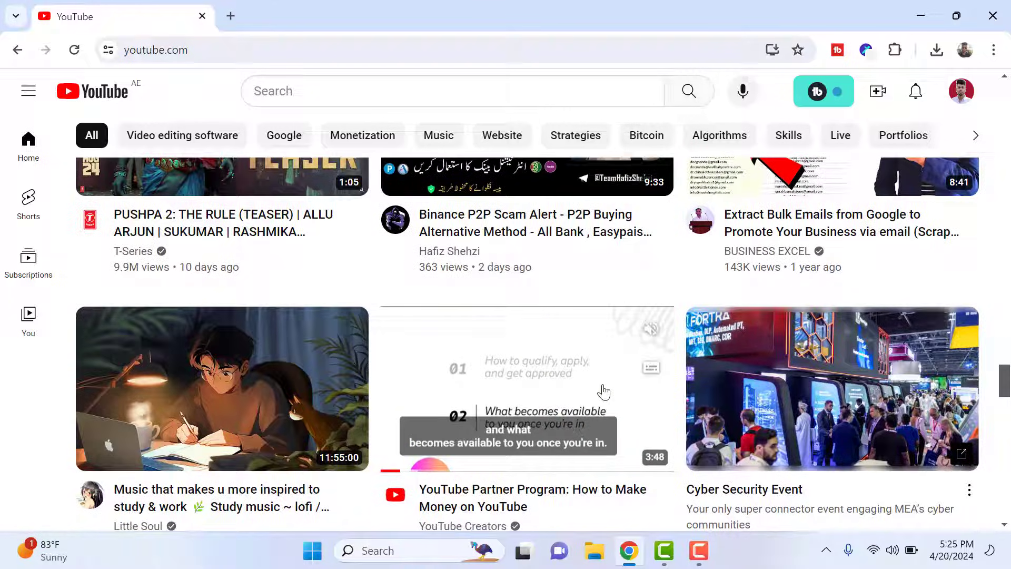
scroll(down, 3)
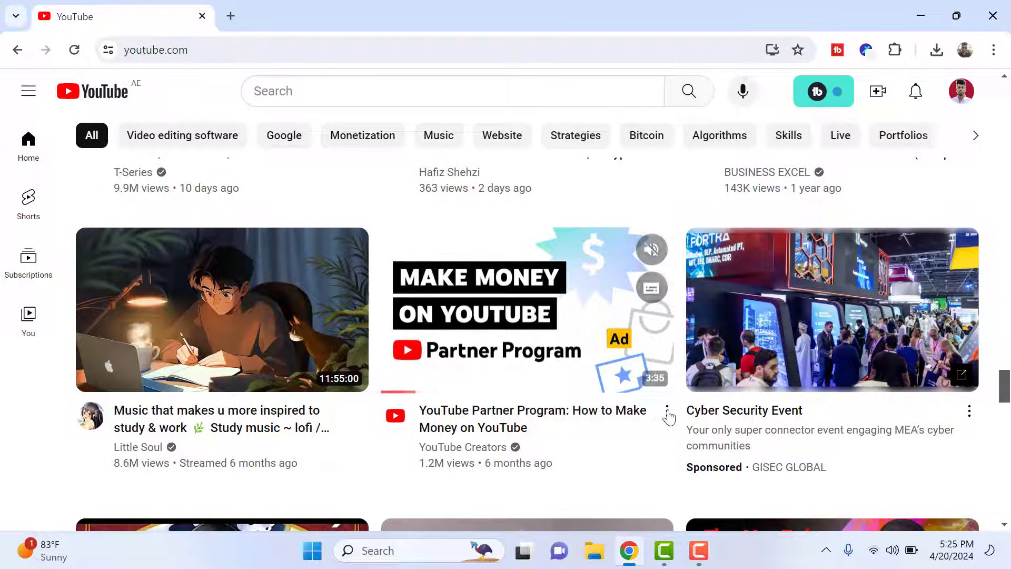
click(668, 411)
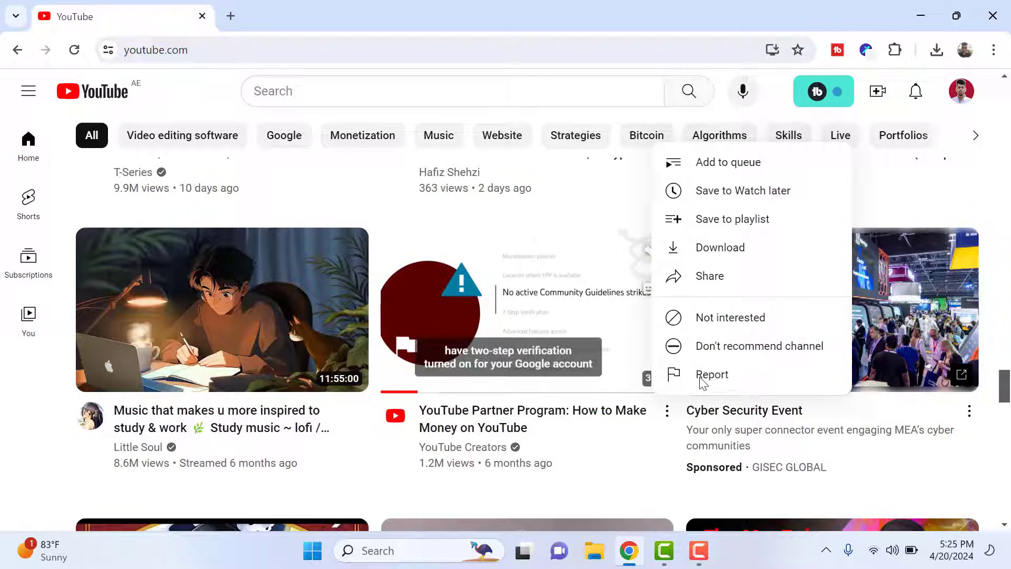
click(709, 275)
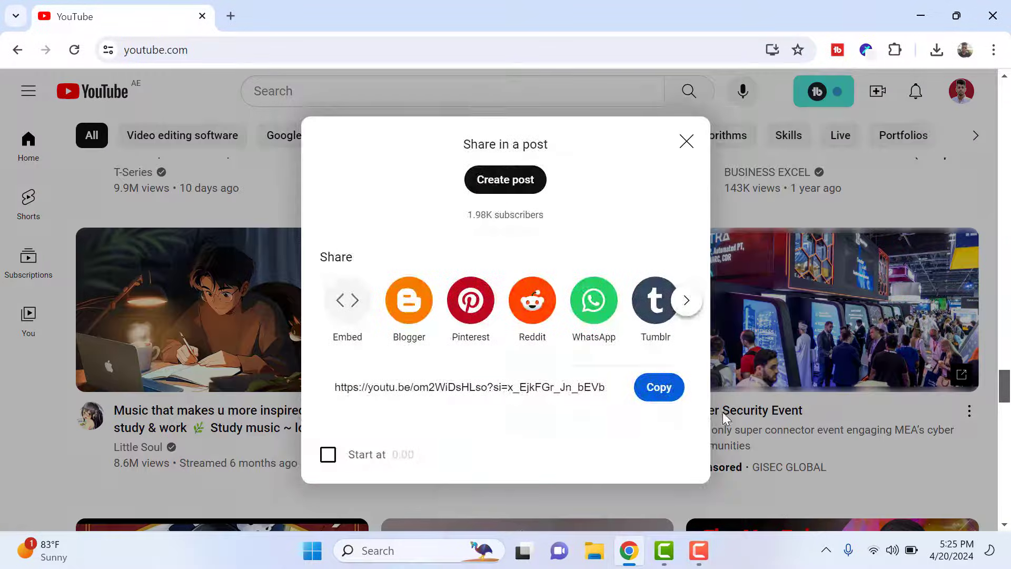
click(659, 386)
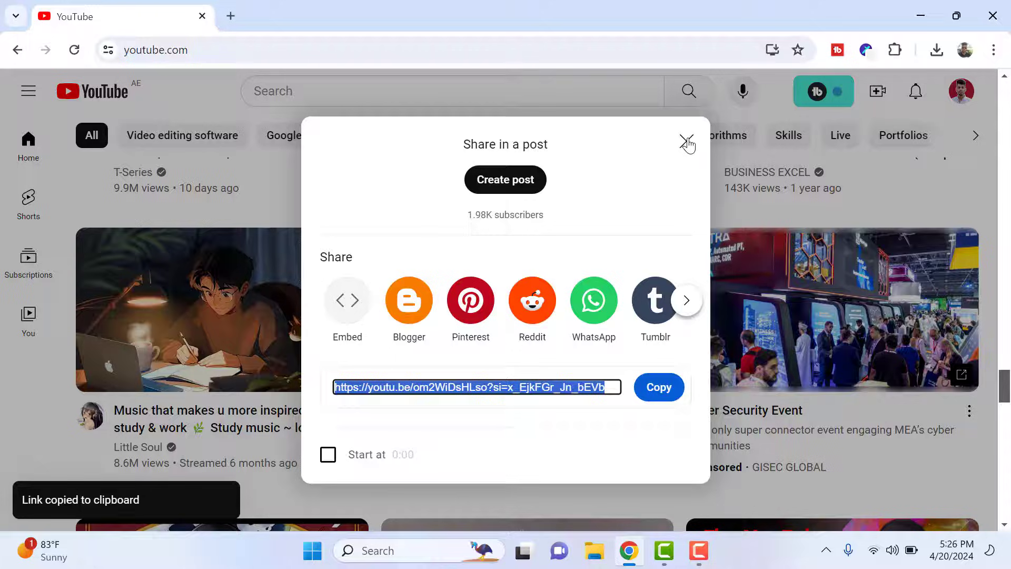
click(688, 143)
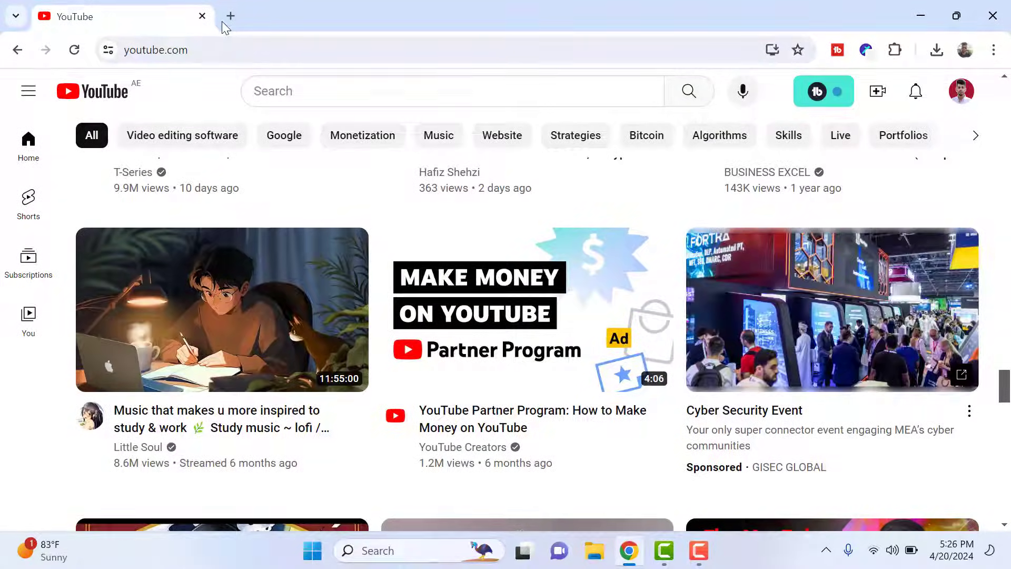
click(231, 16)
text(downsub.com)
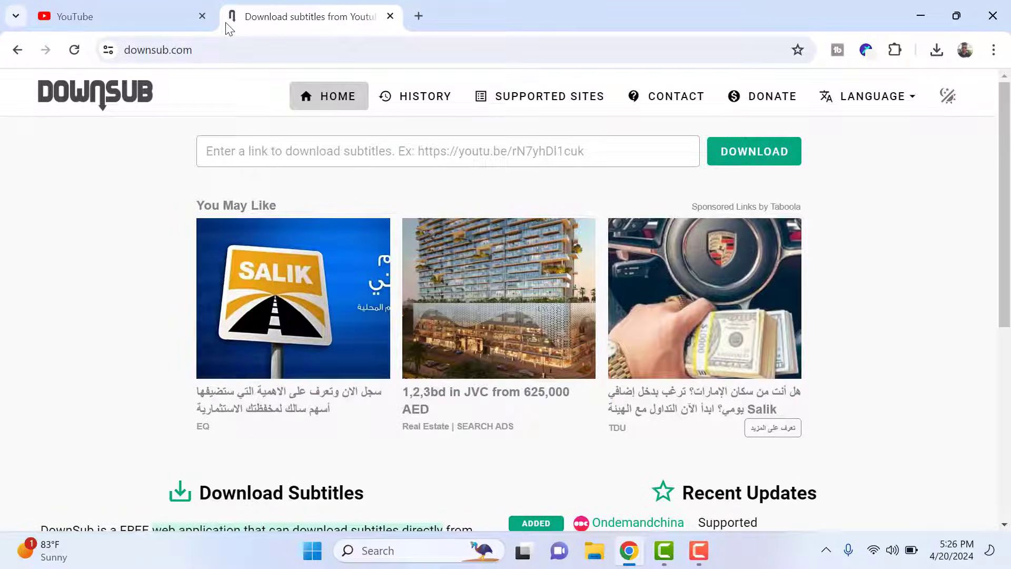
click(448, 150)
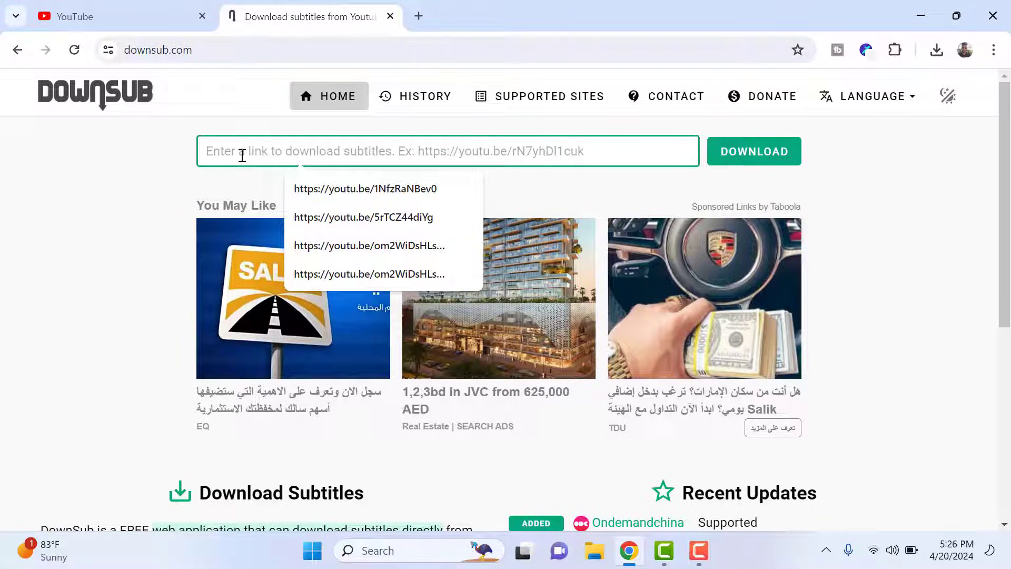
text(https://youtu.be/om2WiDsHLso?si=x_EjkFGr_Jn_bEVb)
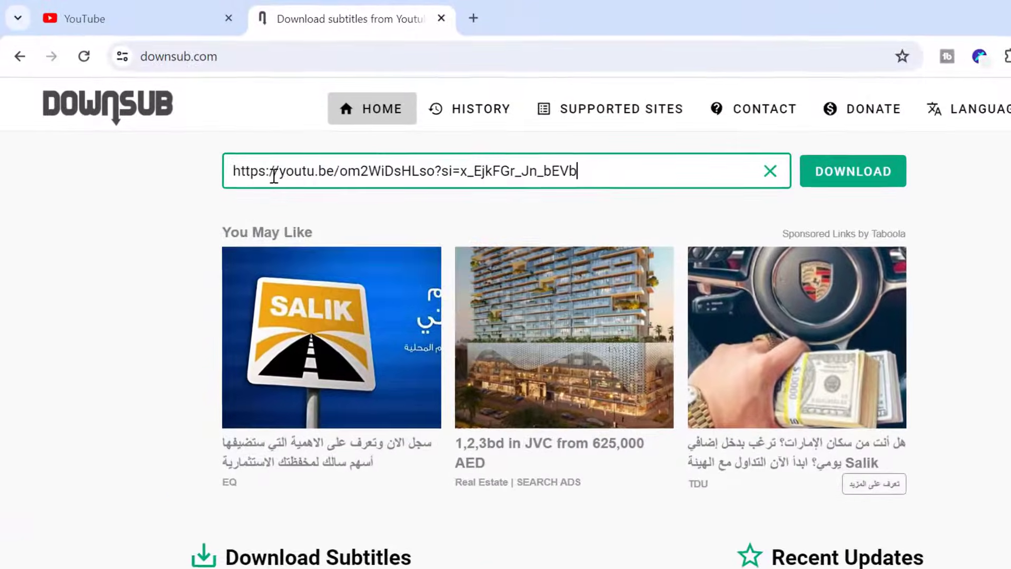
click(852, 171)
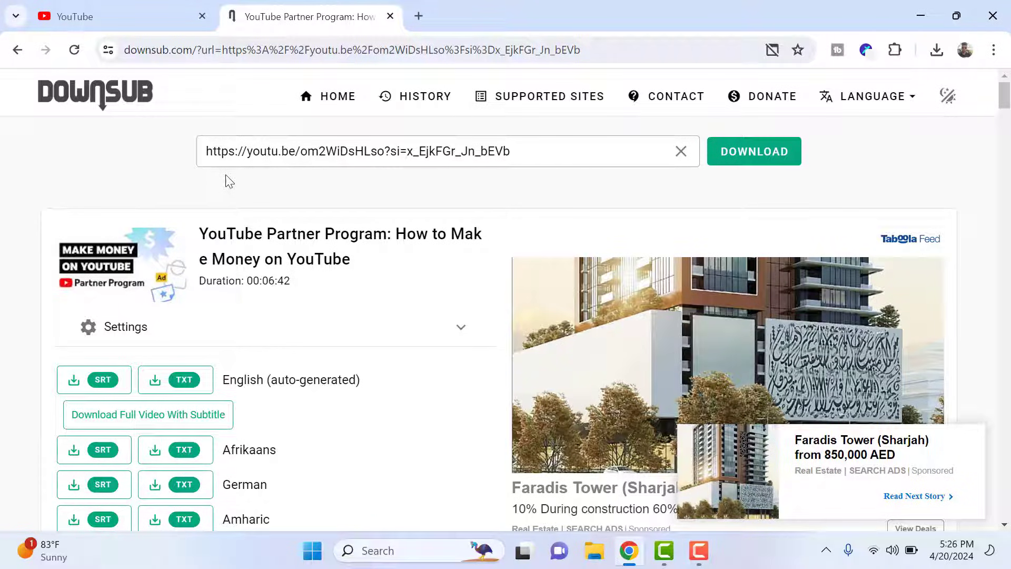
Step: Download the English (auto-generated) subtitles as a TXT file
scroll(down, 3)
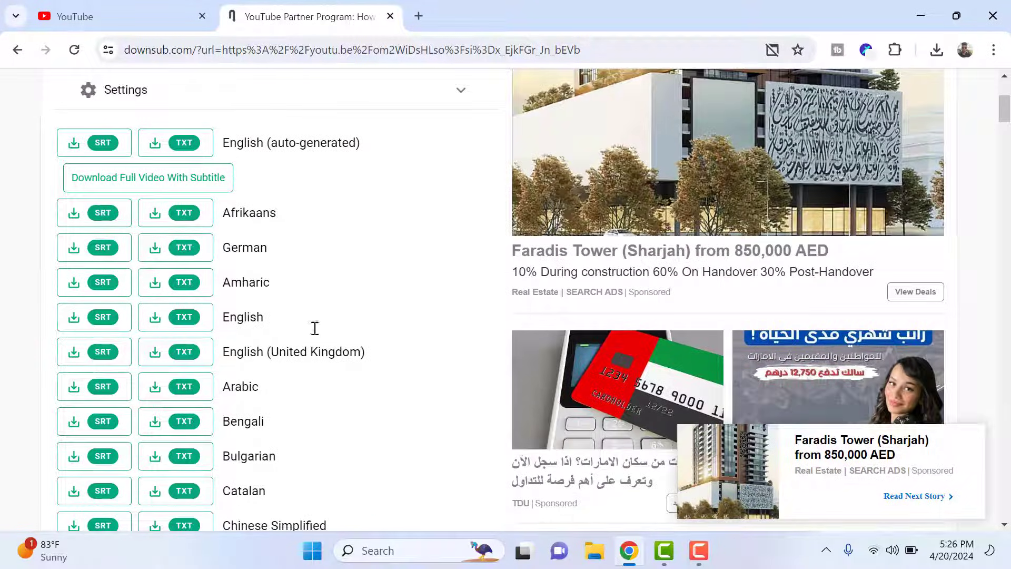
mouse_move(379, 206)
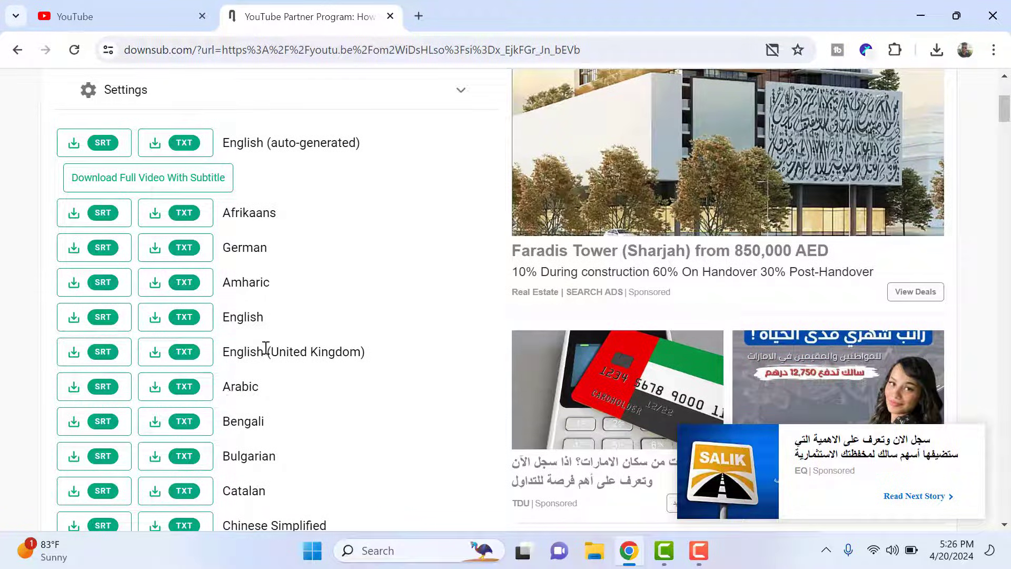
mouse_move(244, 266)
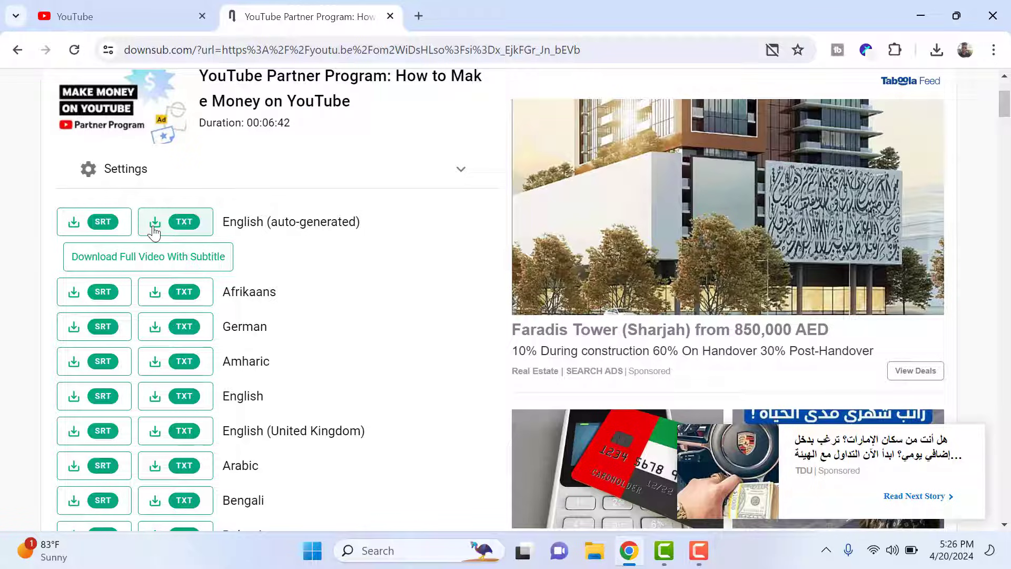
click(937, 49)
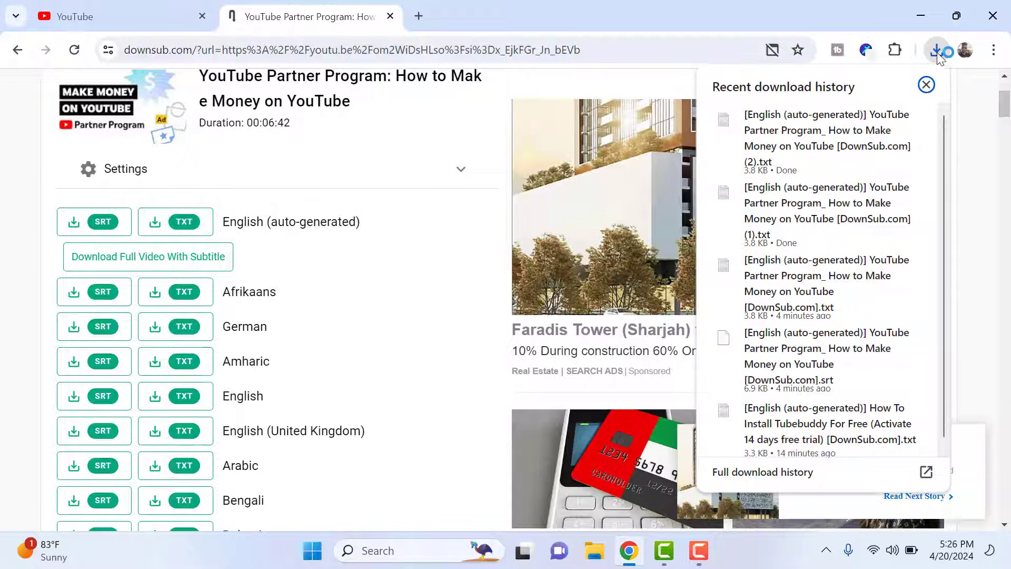